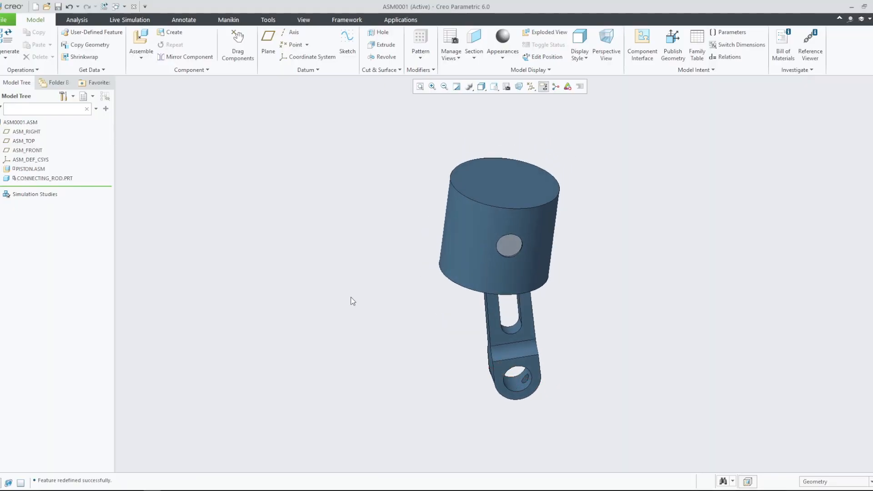
Step: Add a Fixed constraint on the connecting rod's big-end bore surfaces
left_click(130, 19)
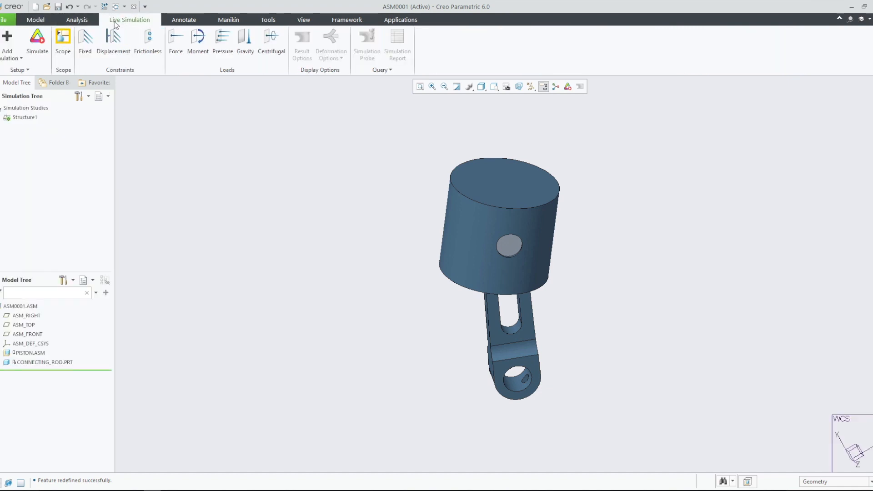
left_click(84, 37)
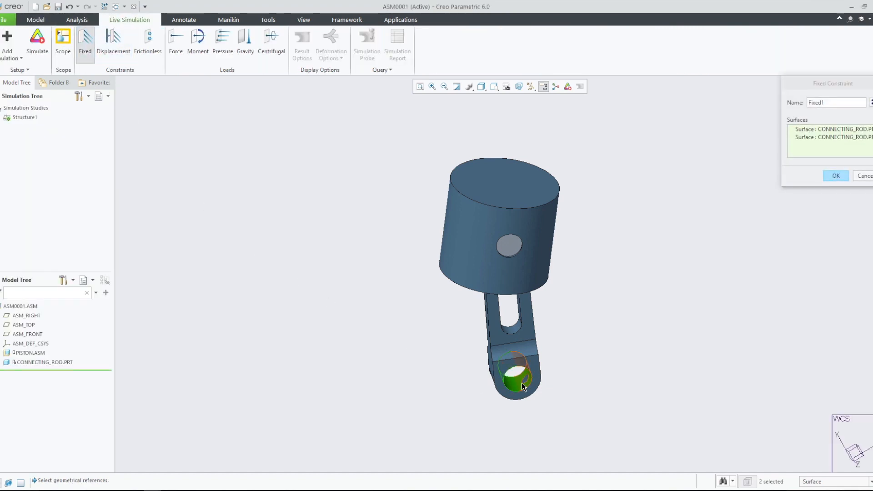
left_click(836, 176)
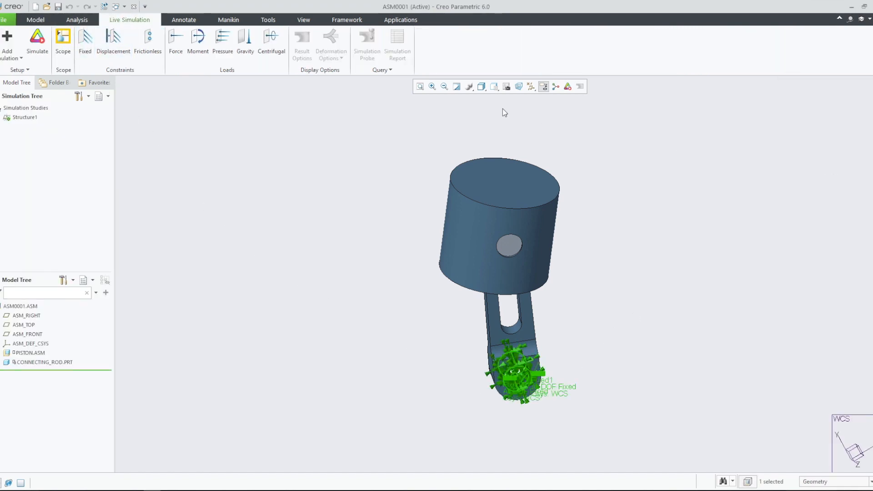
Step: Load the piston top face with a 1500 Pa pressure
left_click(222, 41)
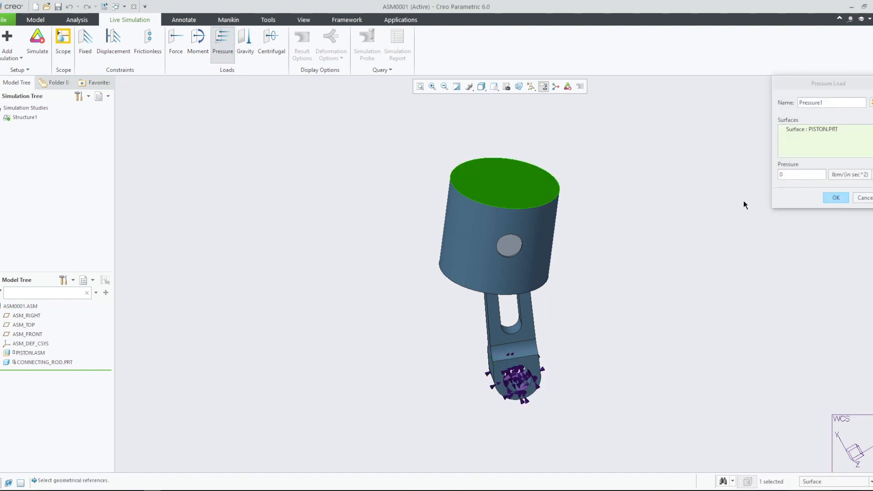
left_click(870, 174)
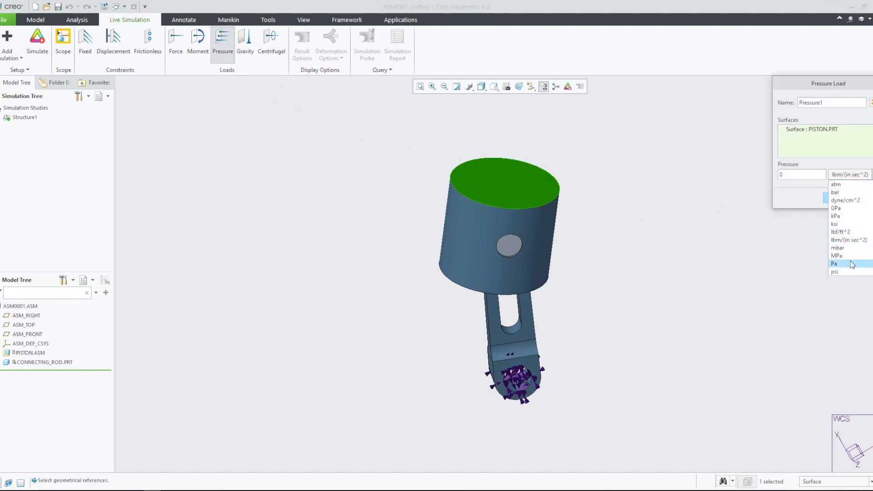
left_click(834, 263)
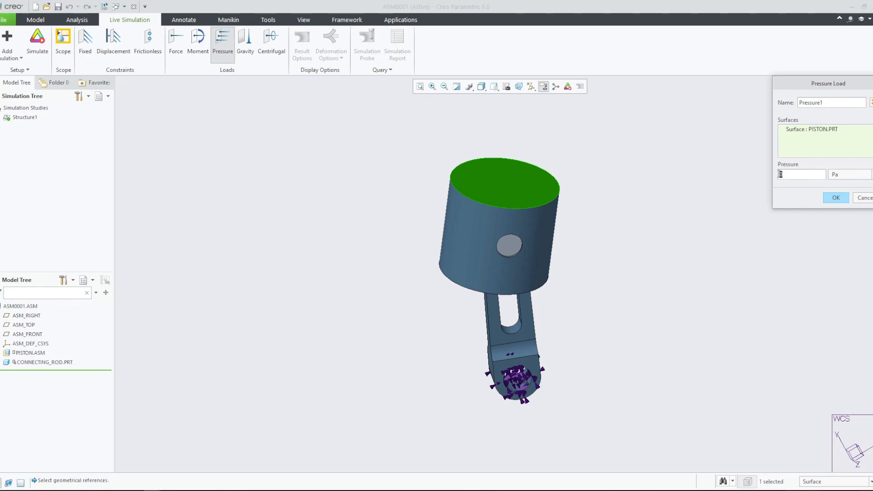
type("1500")
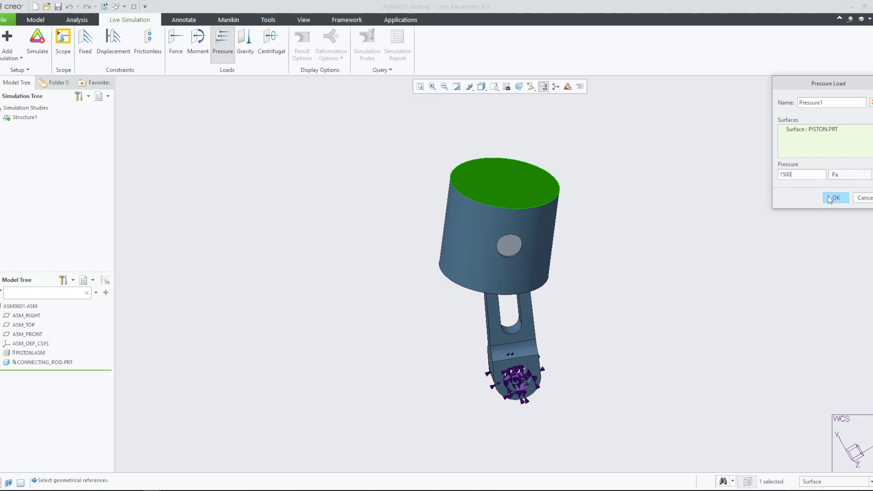
left_click(832, 198)
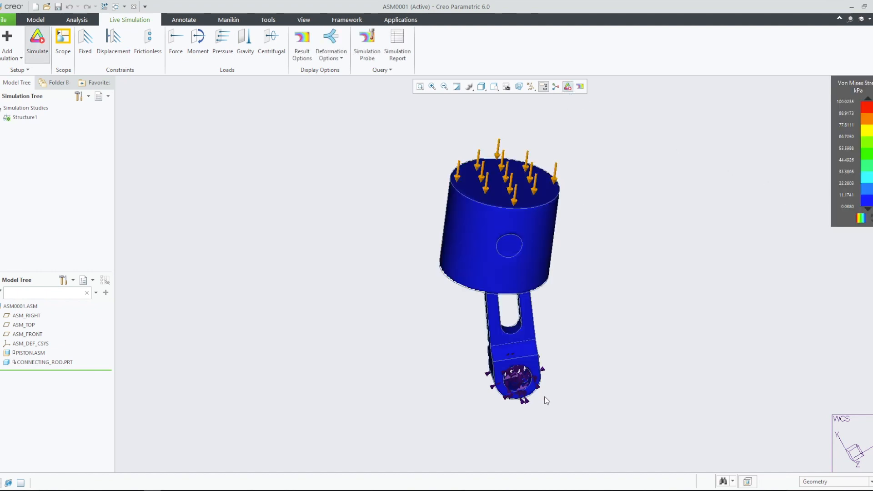
Step: Run the Structure1 live simulation to display the Von Mises stress fringe plot
left_click(37, 38)
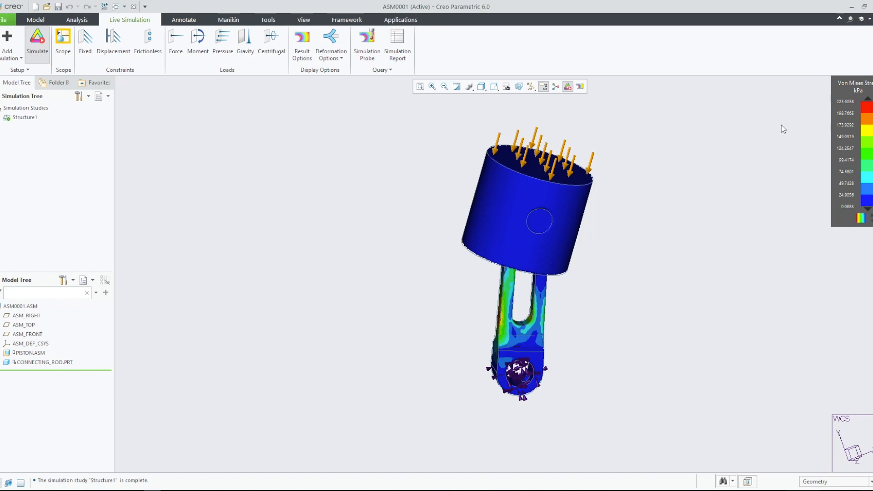
mouse_move(272, 372)
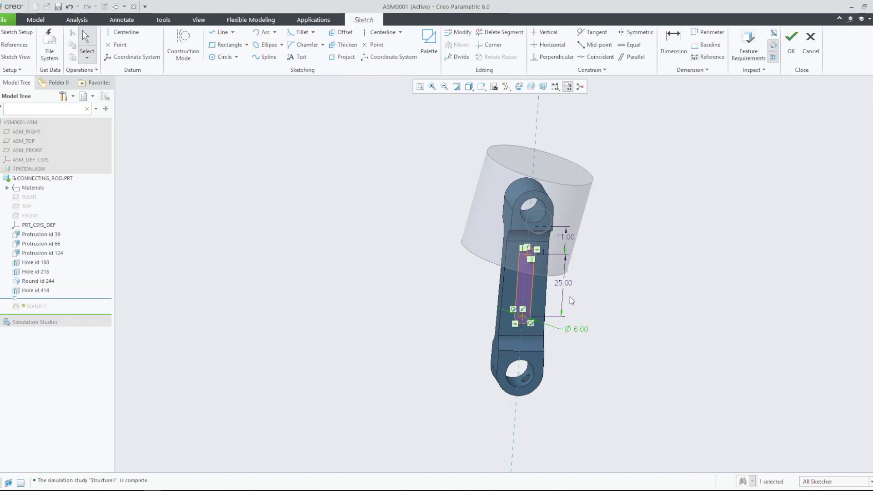
Step: Change the slot's 25.00 length dimension to 20.00
double_click(563, 283)
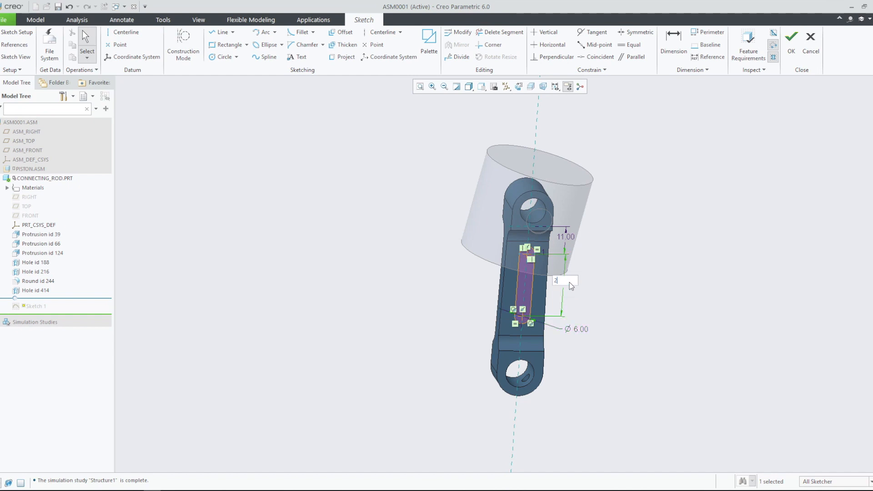
type("20.00")
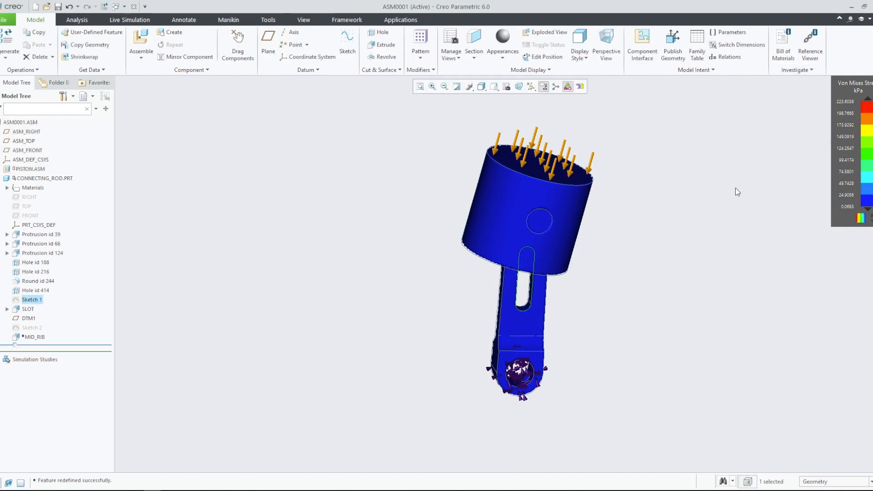
mouse_move(539, 402)
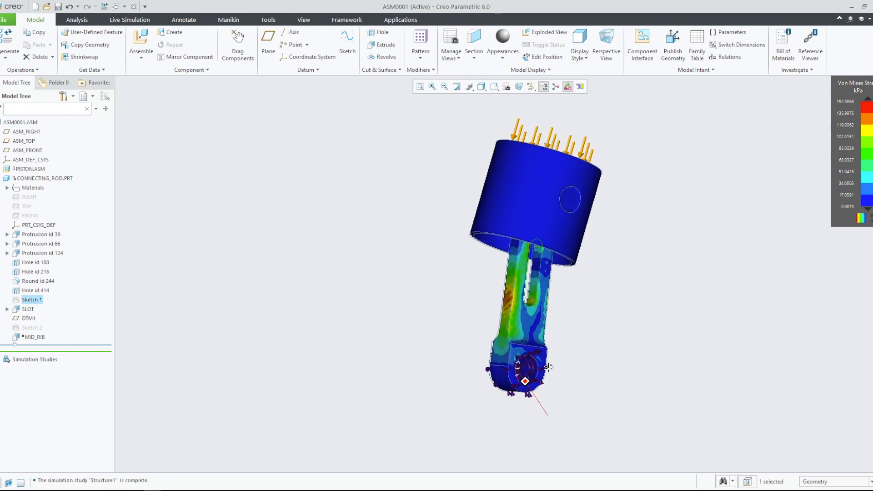
Step: Orbit the assembly to inspect the reduced Von Mises stress, peaking near 153 kPa
left_click_drag(548, 366, 615, 354)
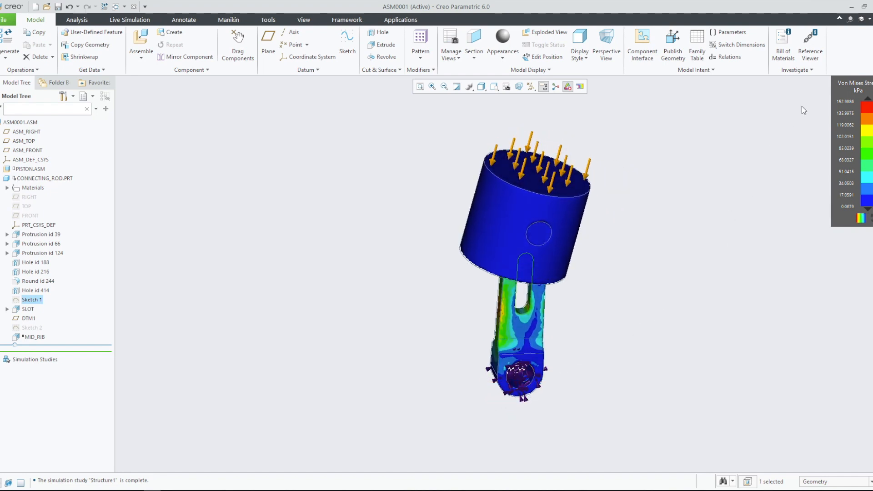
mouse_move(454, 308)
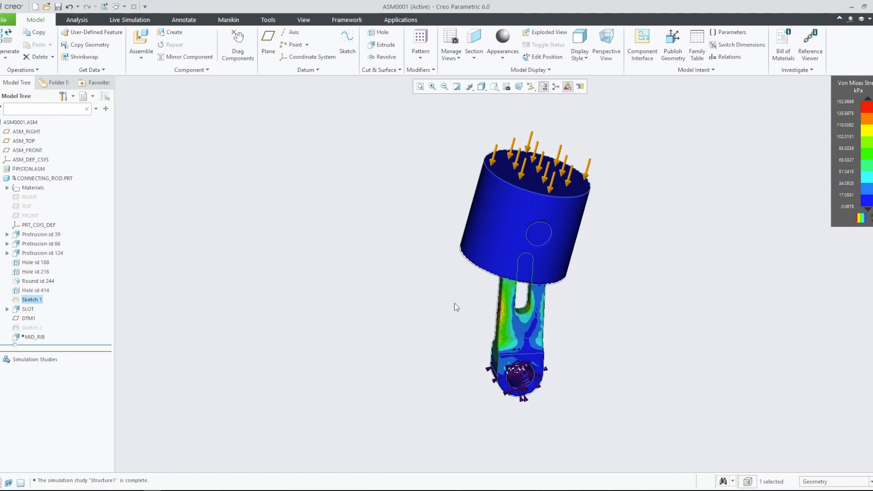